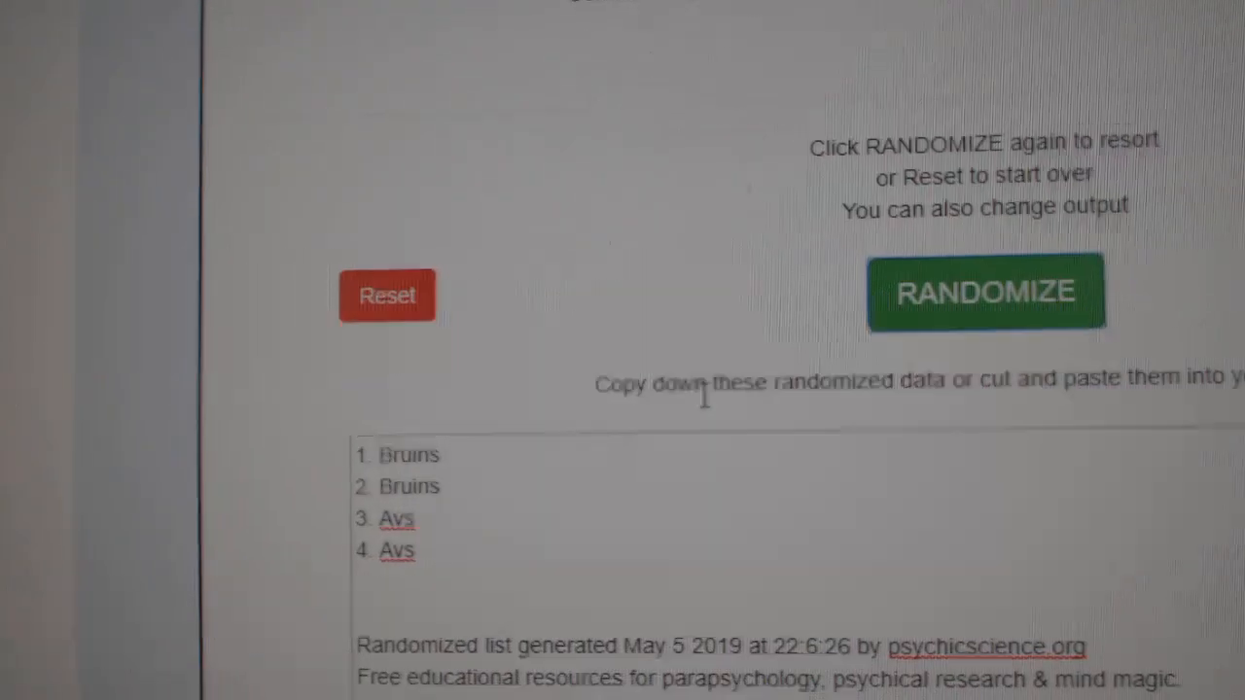
- Reshuffle the Bruins/Avs and Canes/Sens test lists into several new random orders
{"action": "left_click", "coordinate": [984, 291]}
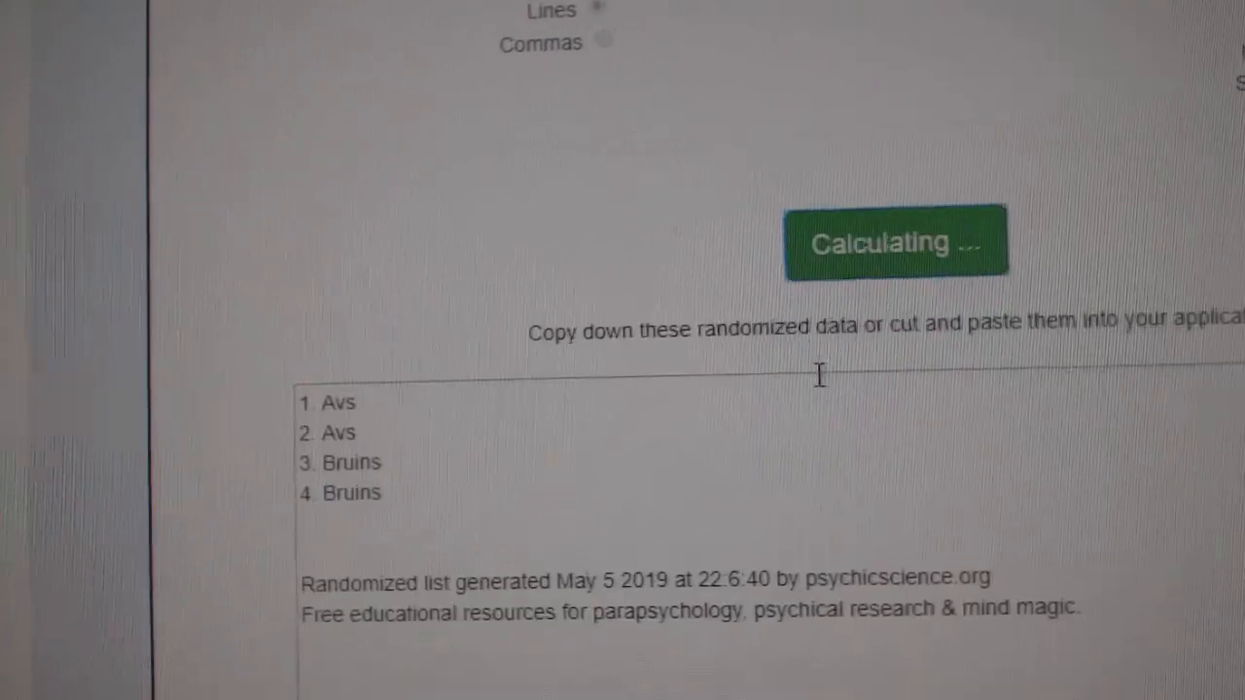
{"action": "left_click", "coordinate": [895, 241]}
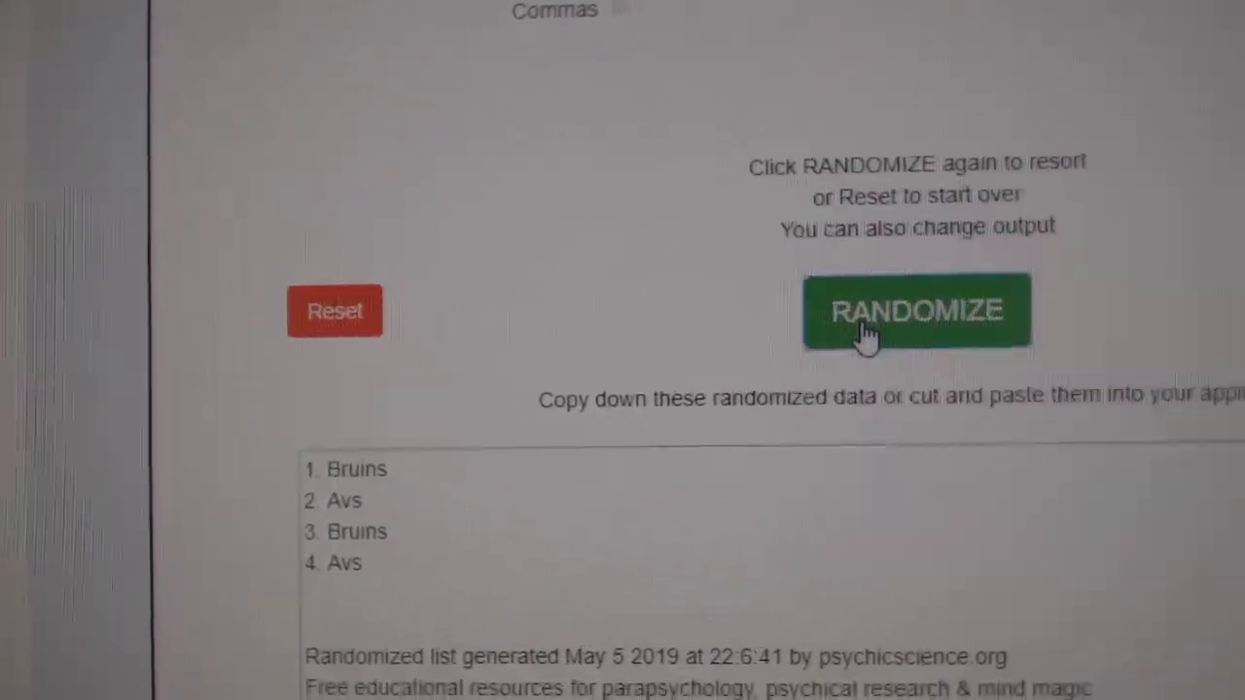
{"action": "left_click", "coordinate": [916, 312]}
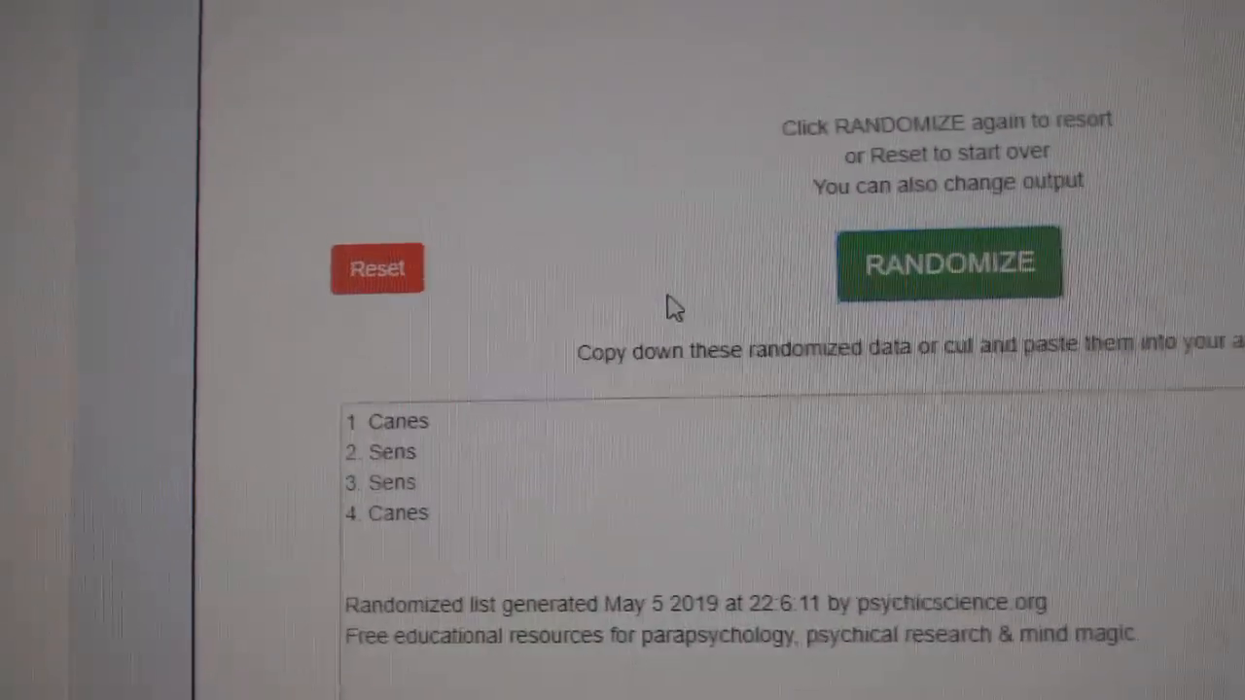
{"action": "left_click", "coordinate": [949, 272]}
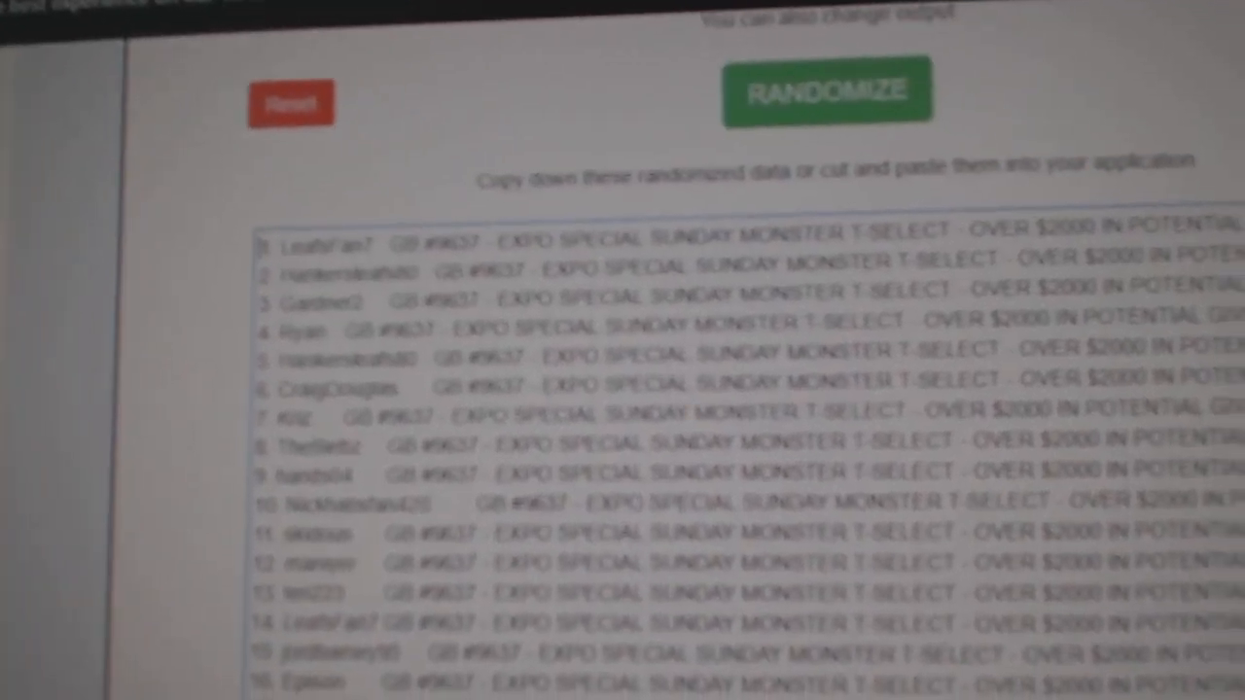
- Randomize the GB #9637 giveaway entry list twice to get its final order
{"action": "left_click", "coordinate": [825, 89]}
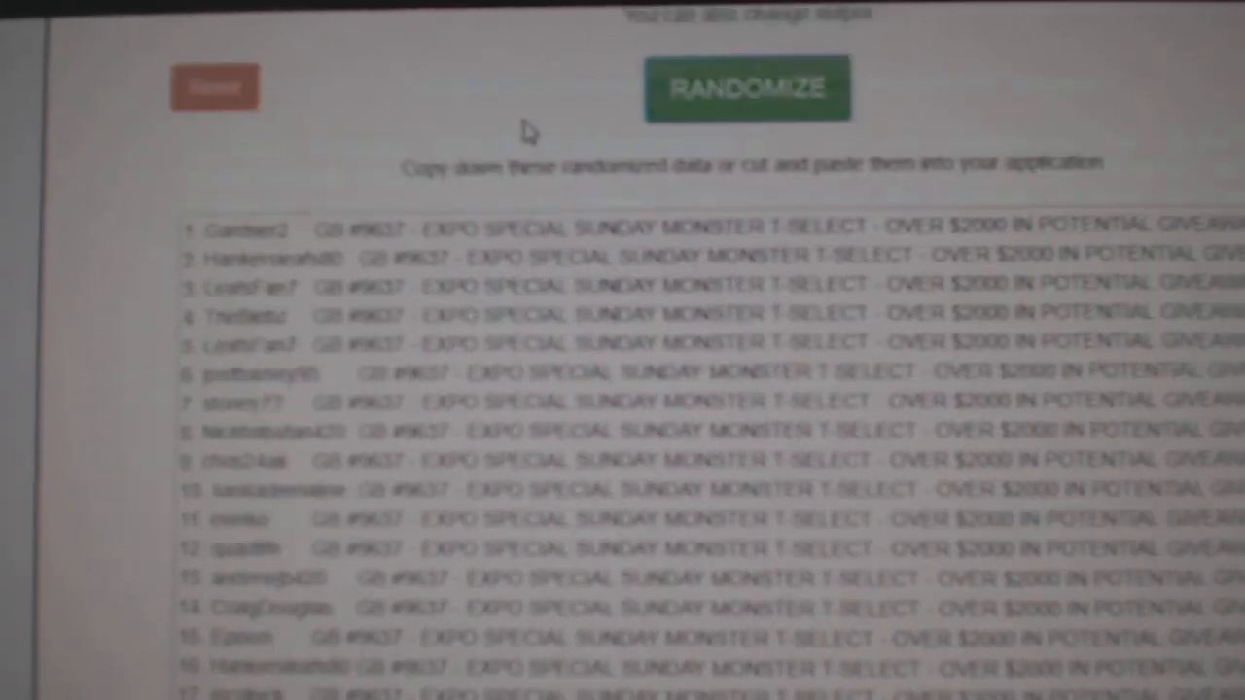
{"action": "left_click", "coordinate": [747, 88]}
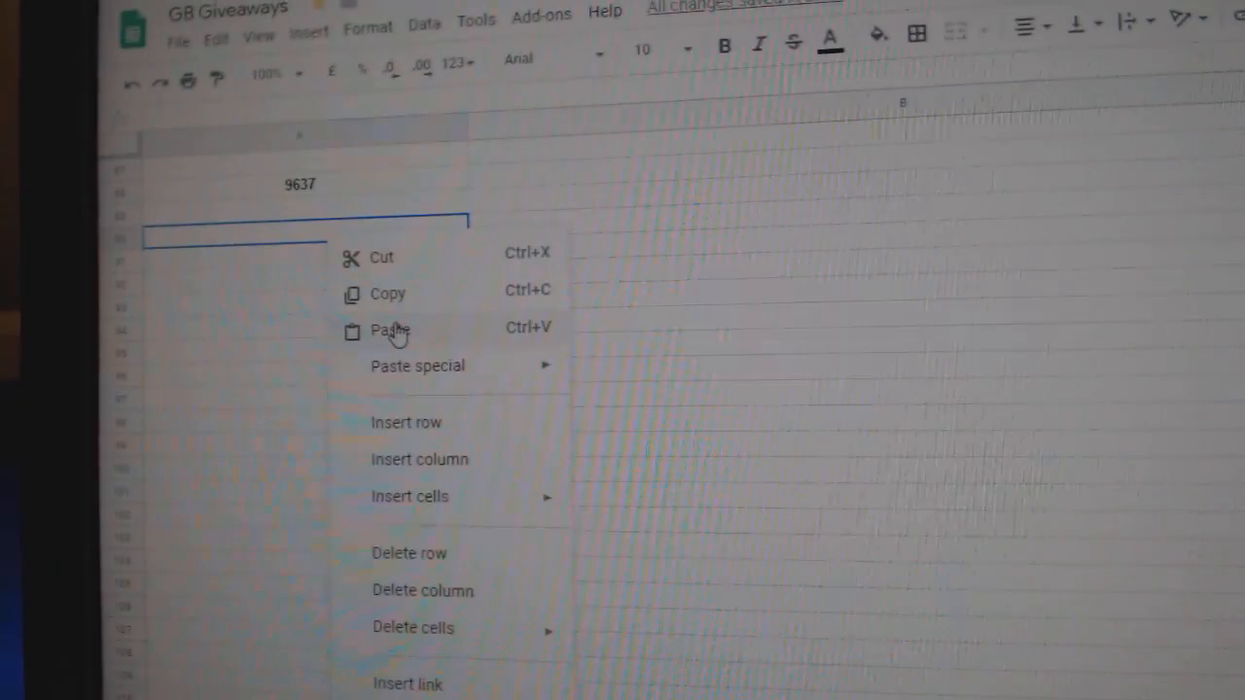
- Paste the randomized entries into the cell under the 9637 heading
{"action": "left_click", "coordinate": [388, 331]}
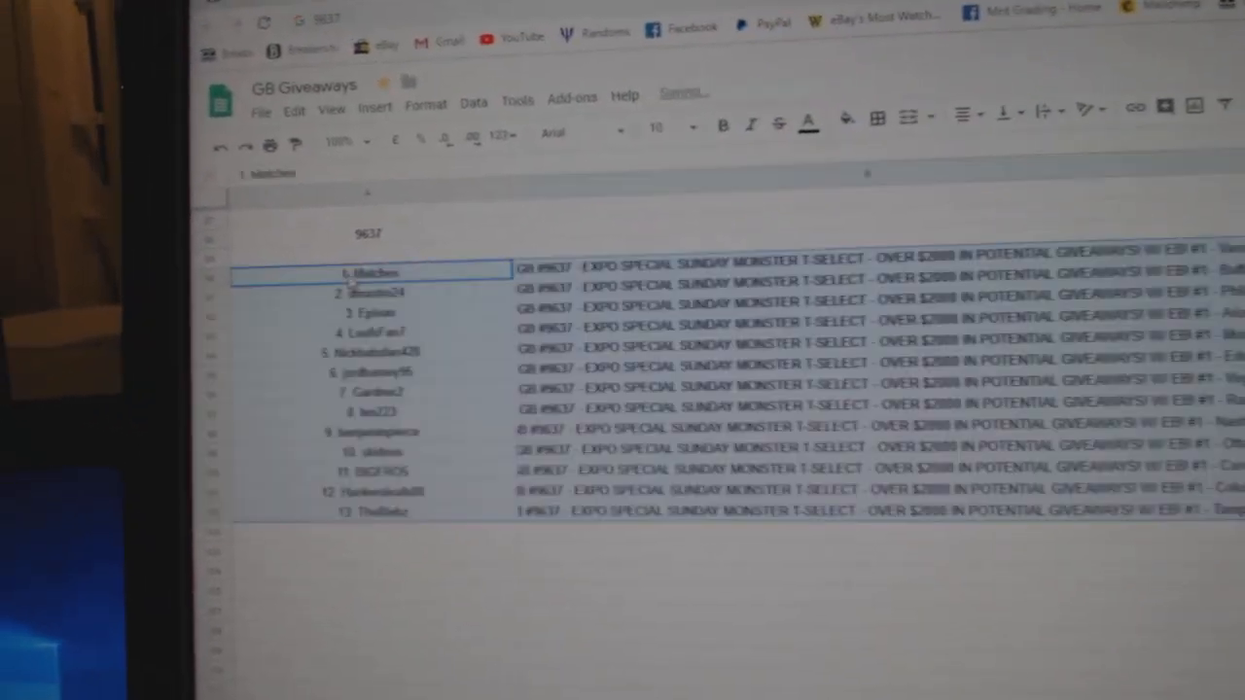